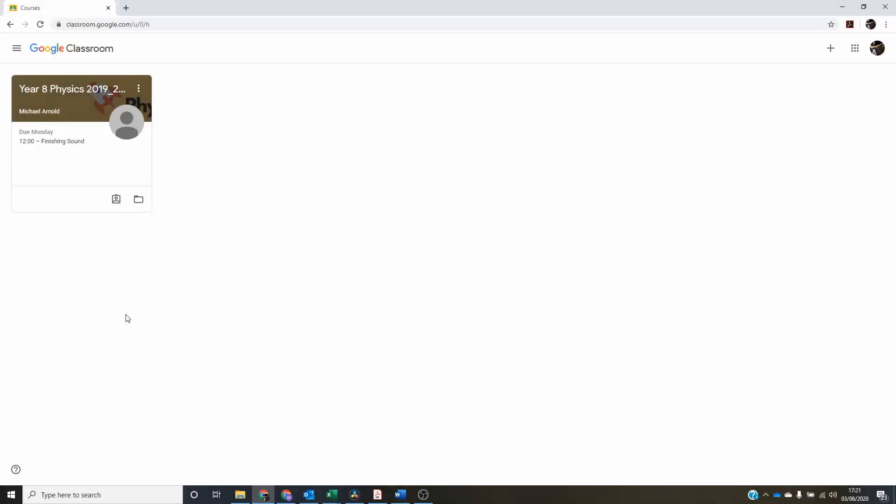
# Open the Year 8 Physics 2019_20 - 8S3 class and scroll down its Stream.
pyautogui.click(72, 89)
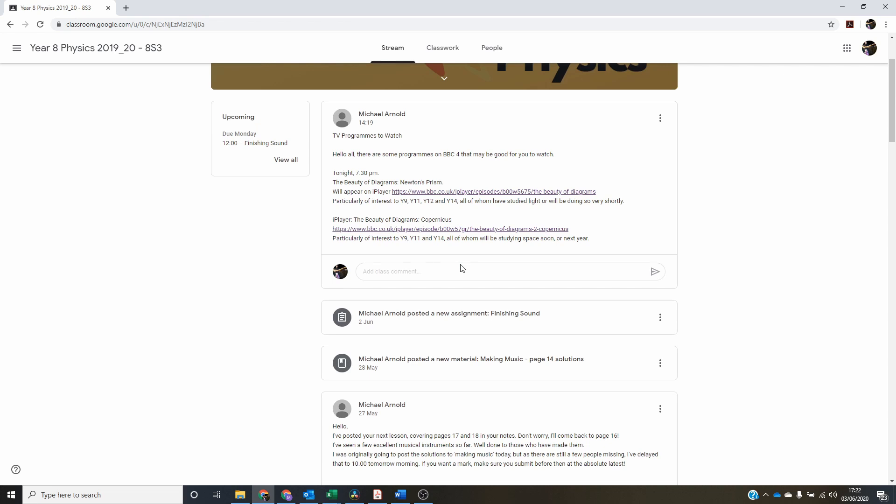
pyautogui.scroll(-3)
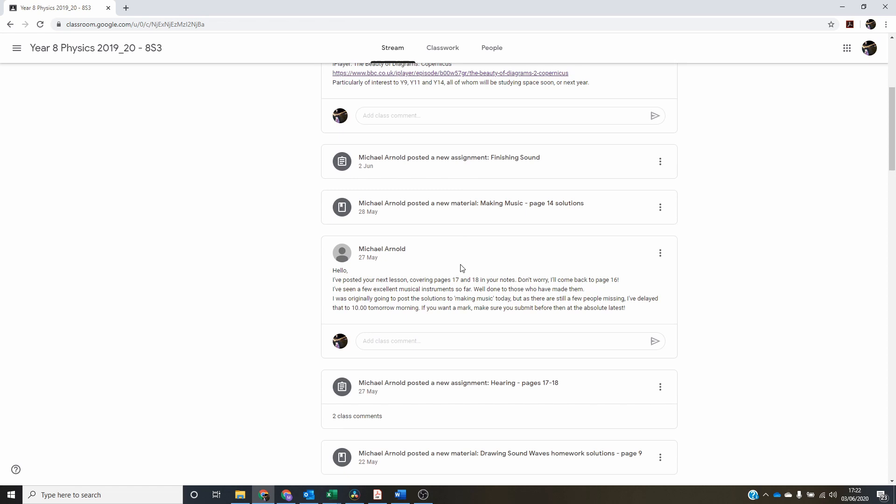
pyautogui.scroll(-3)
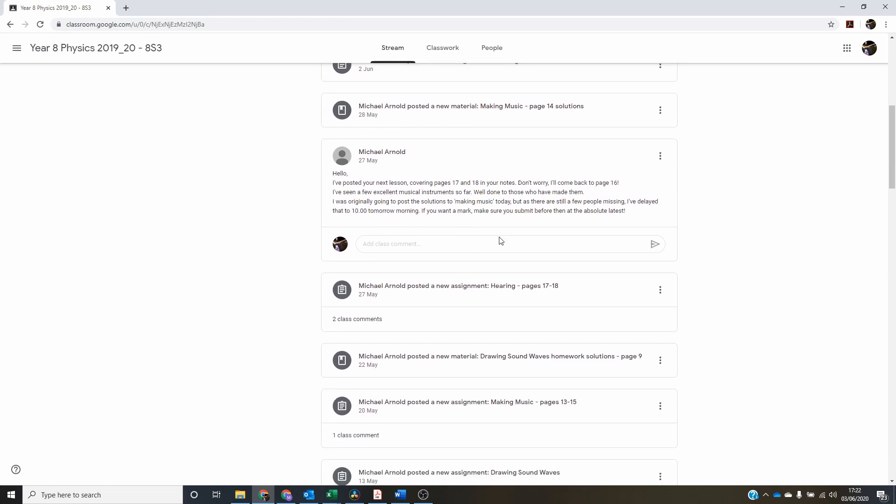
# Open the Hearing - pages 17-18 assignment and show its returned PDF in a new window.
pyautogui.click(458, 286)
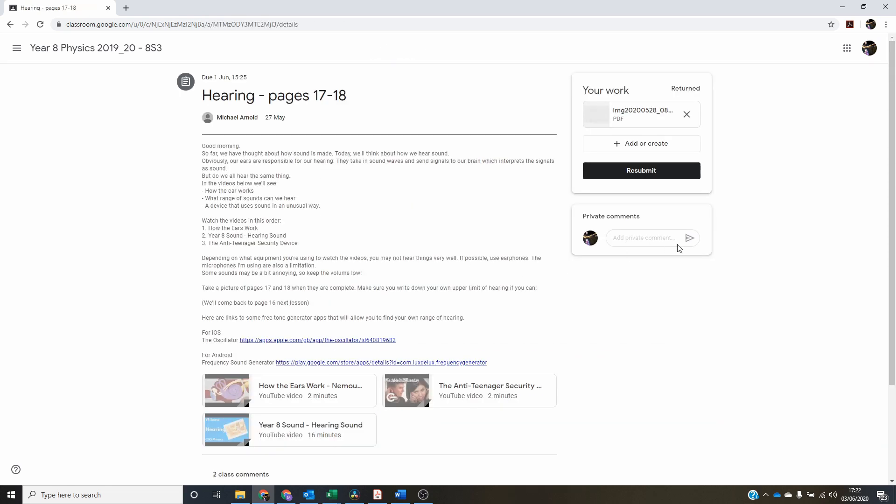
pyautogui.moveTo(642, 114)
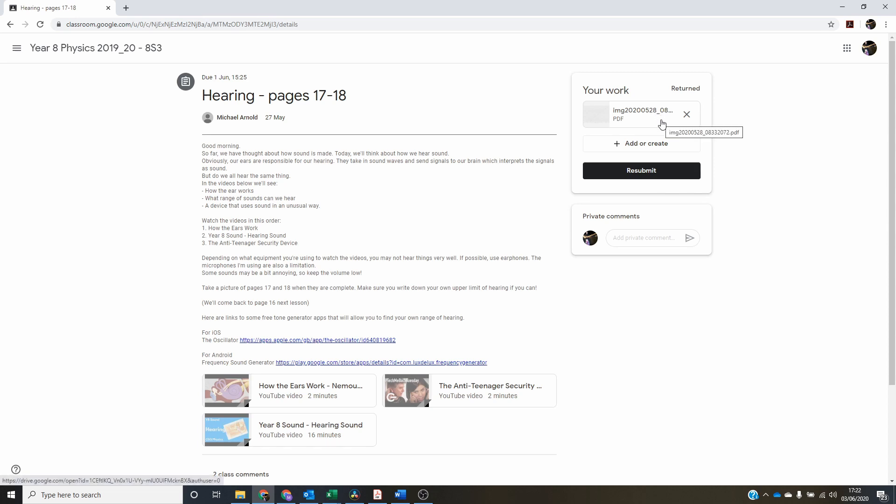
pyautogui.moveTo(628, 79)
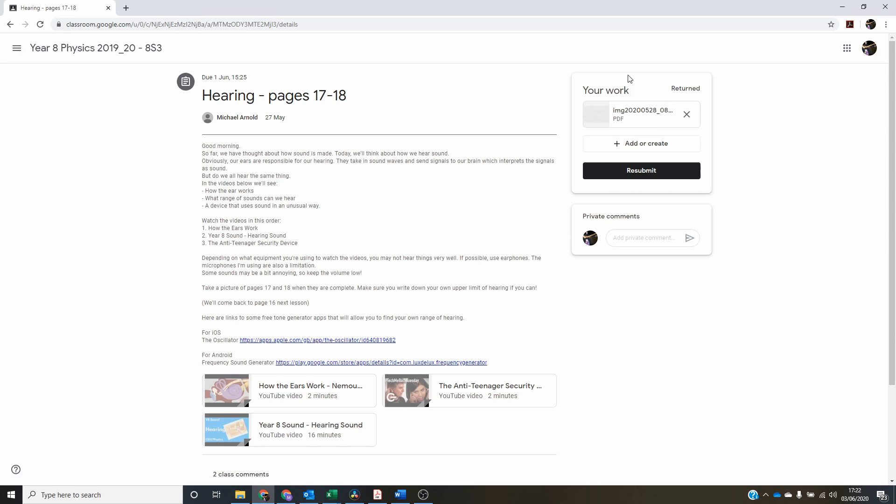
pyautogui.moveTo(642, 113)
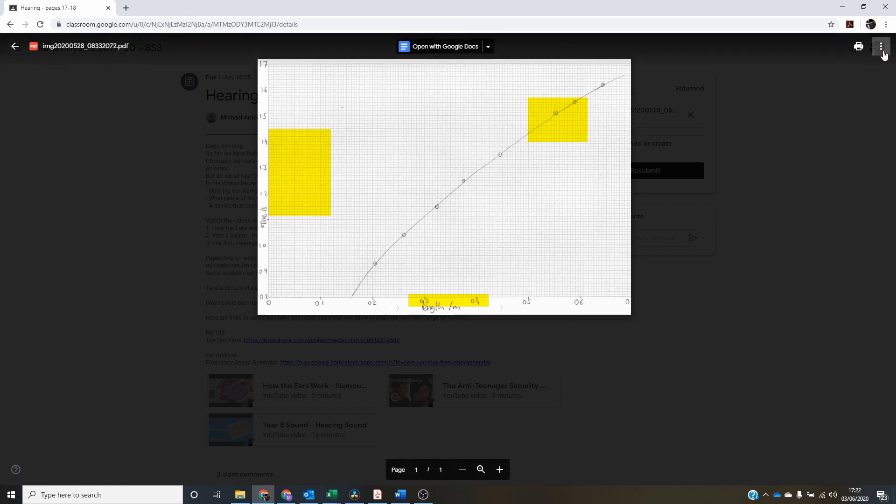
pyautogui.click(881, 47)
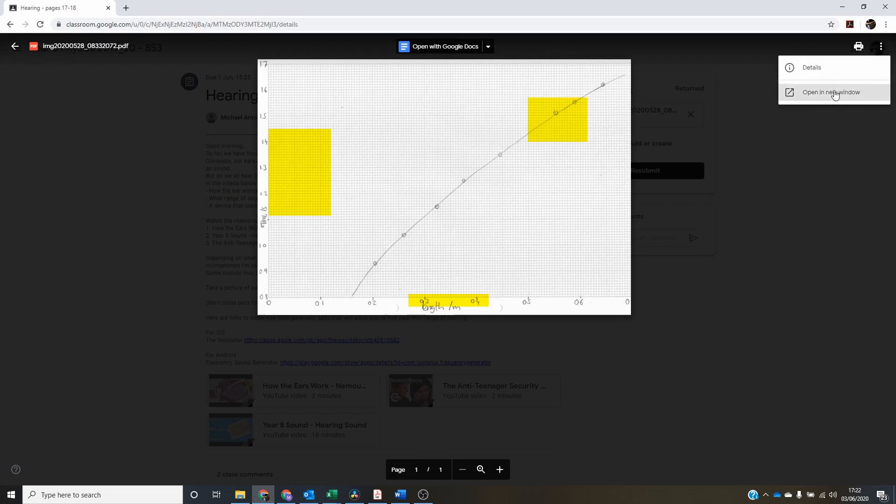
pyautogui.click(831, 92)
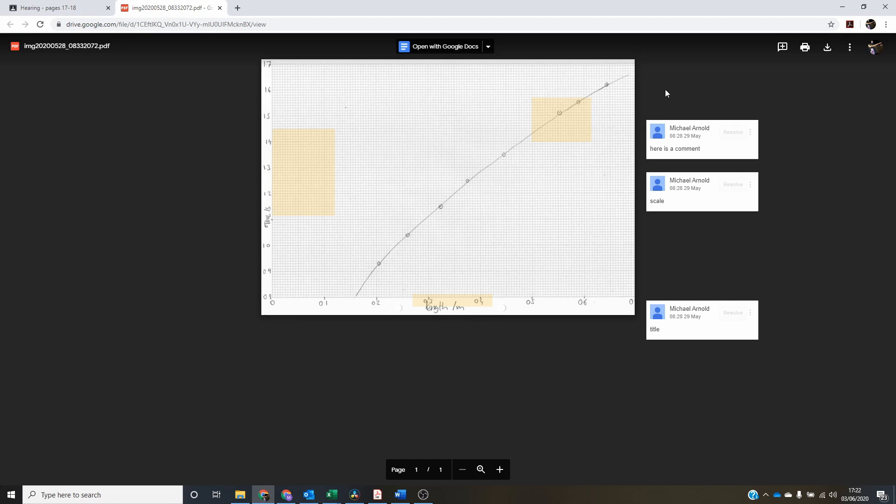
pyautogui.moveTo(576, 106)
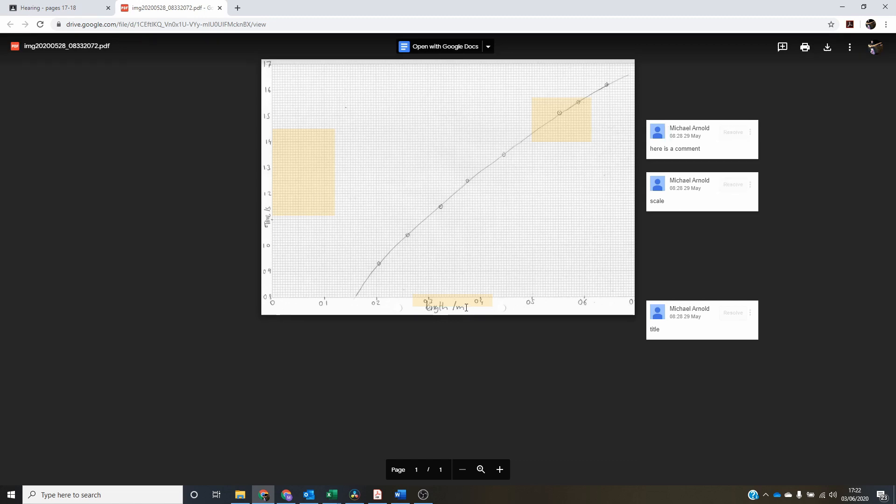
pyautogui.click(560, 118)
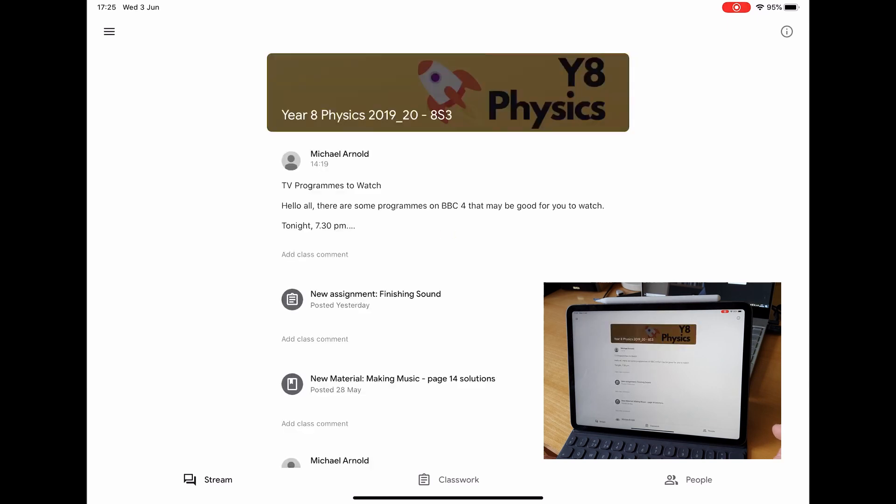
# On the iPad Stream, open the Hearing - pages 17-18 assignment's returned work.
pyautogui.scroll(-3)
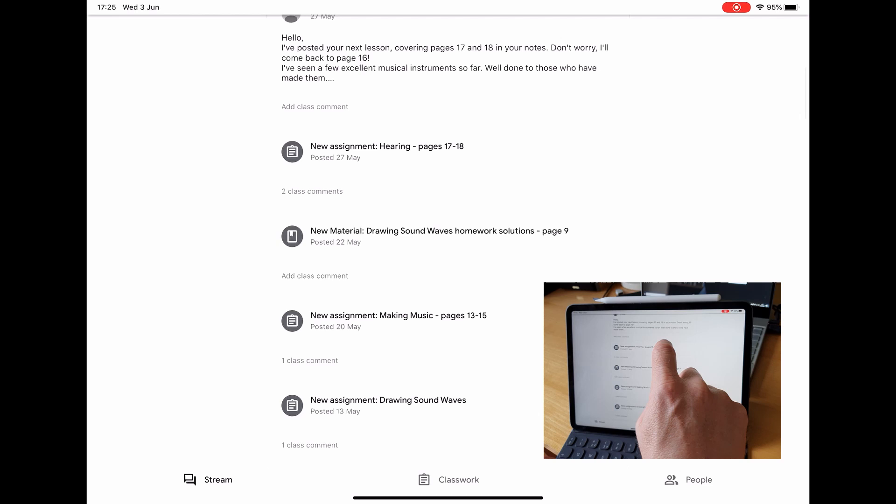
pyautogui.click(386, 145)
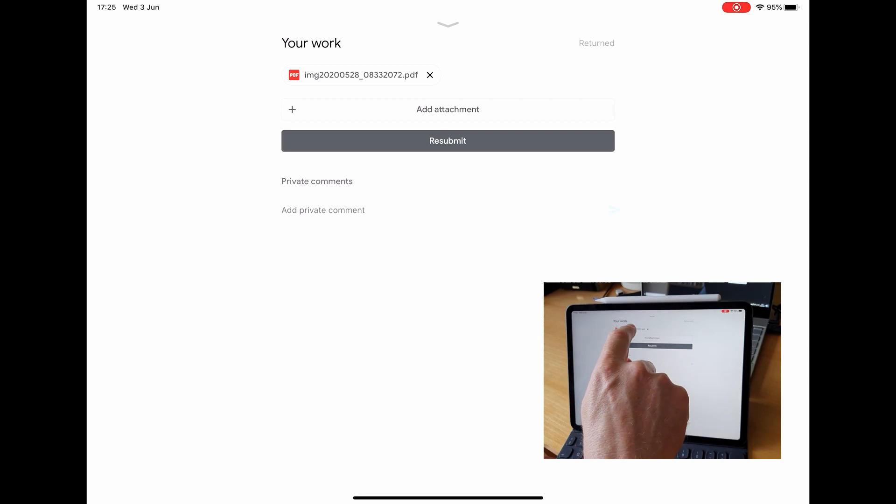
# Open the returned graph PDF on the iPad and show its comments list.
pyautogui.click(357, 75)
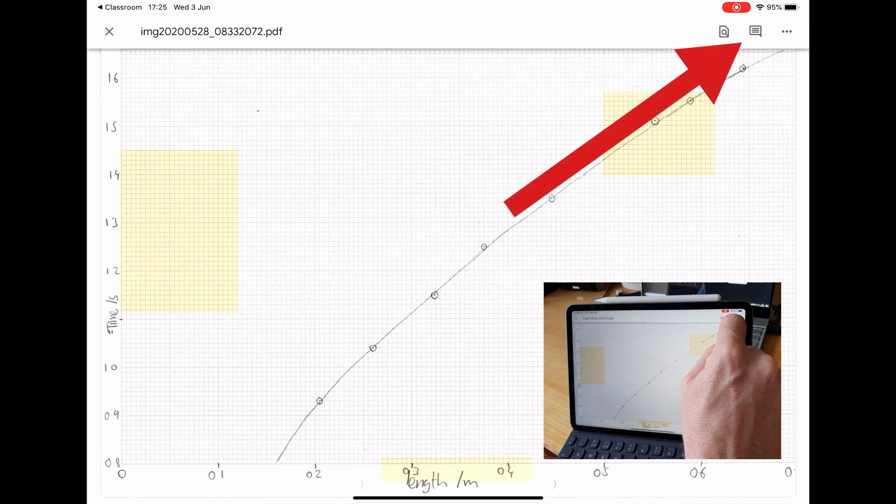
pyautogui.click(755, 32)
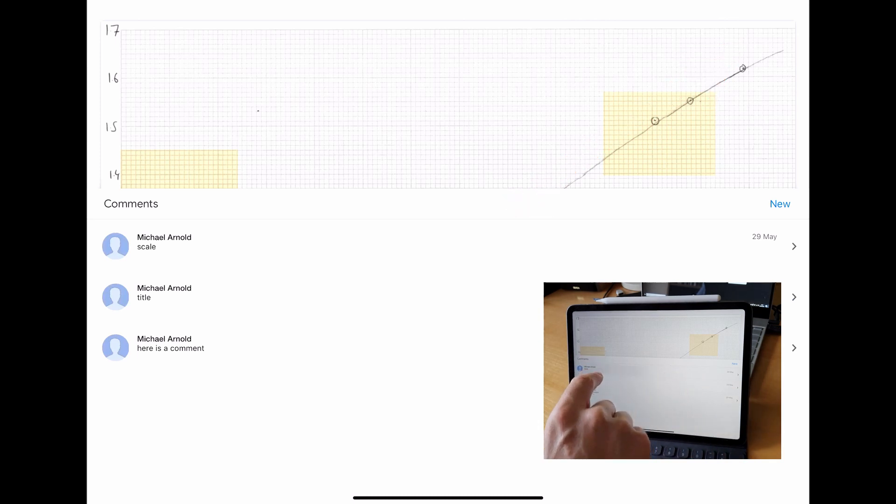
pyautogui.click(164, 242)
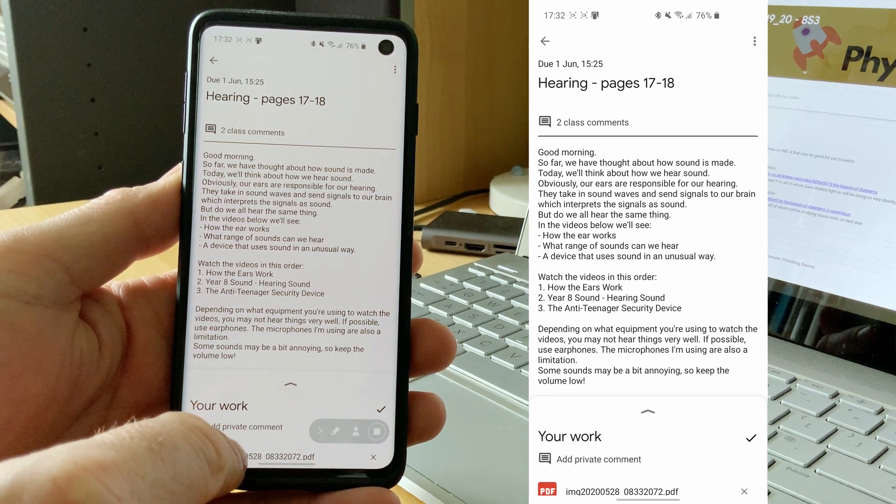
# On the phone, open the returned graph PDF and send it to Google Drive.
pyautogui.click(648, 491)
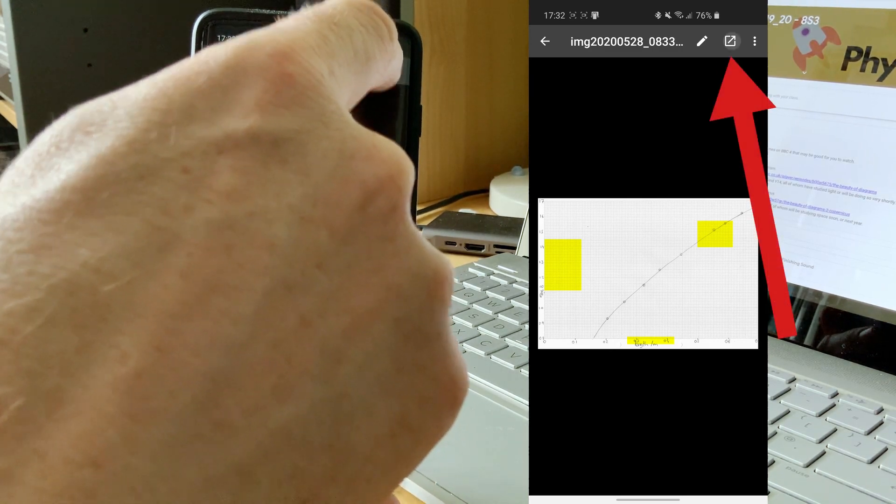
pyautogui.click(732, 42)
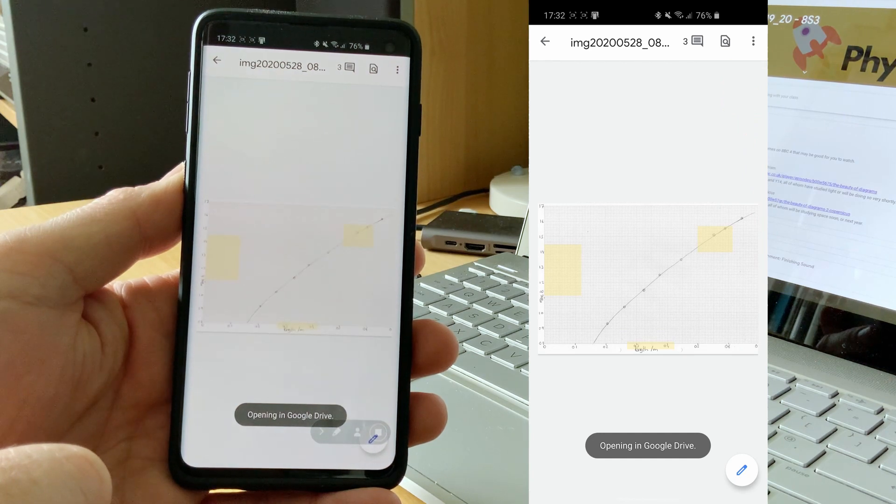